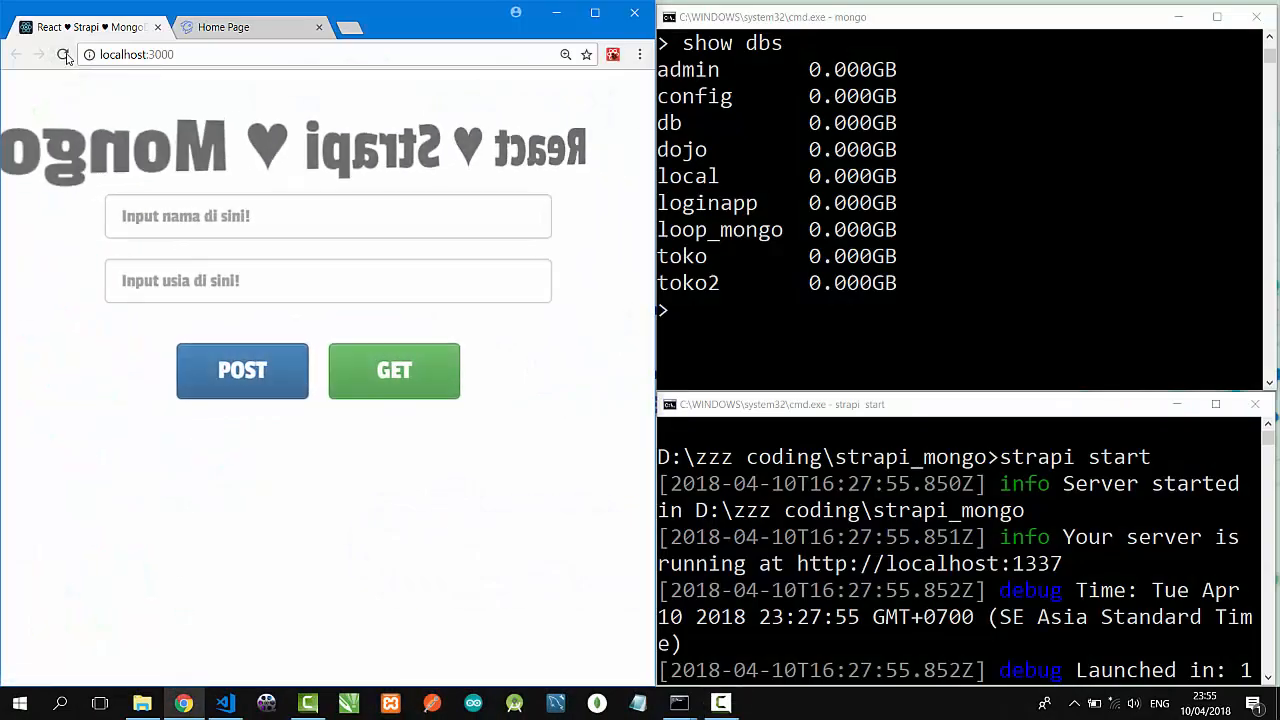
# Switch to the dojo database and list its collections.
pyautogui.click(64, 54)
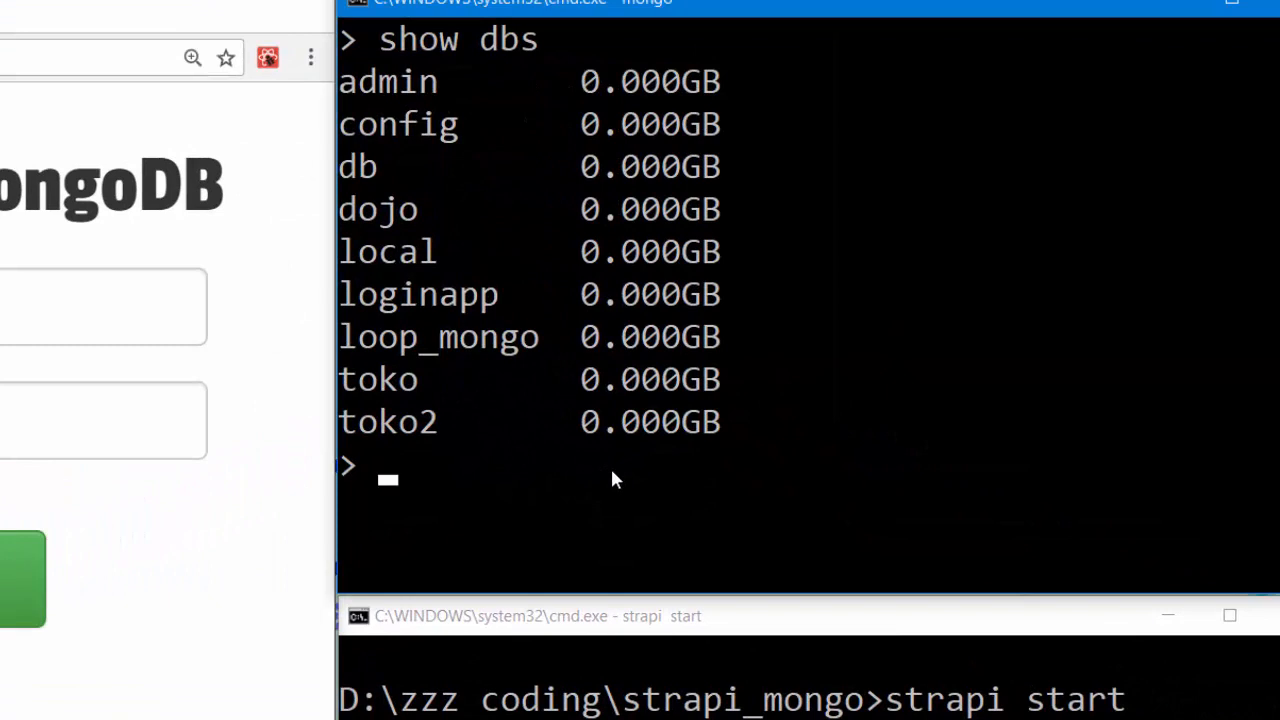
pyautogui.write('use doj')
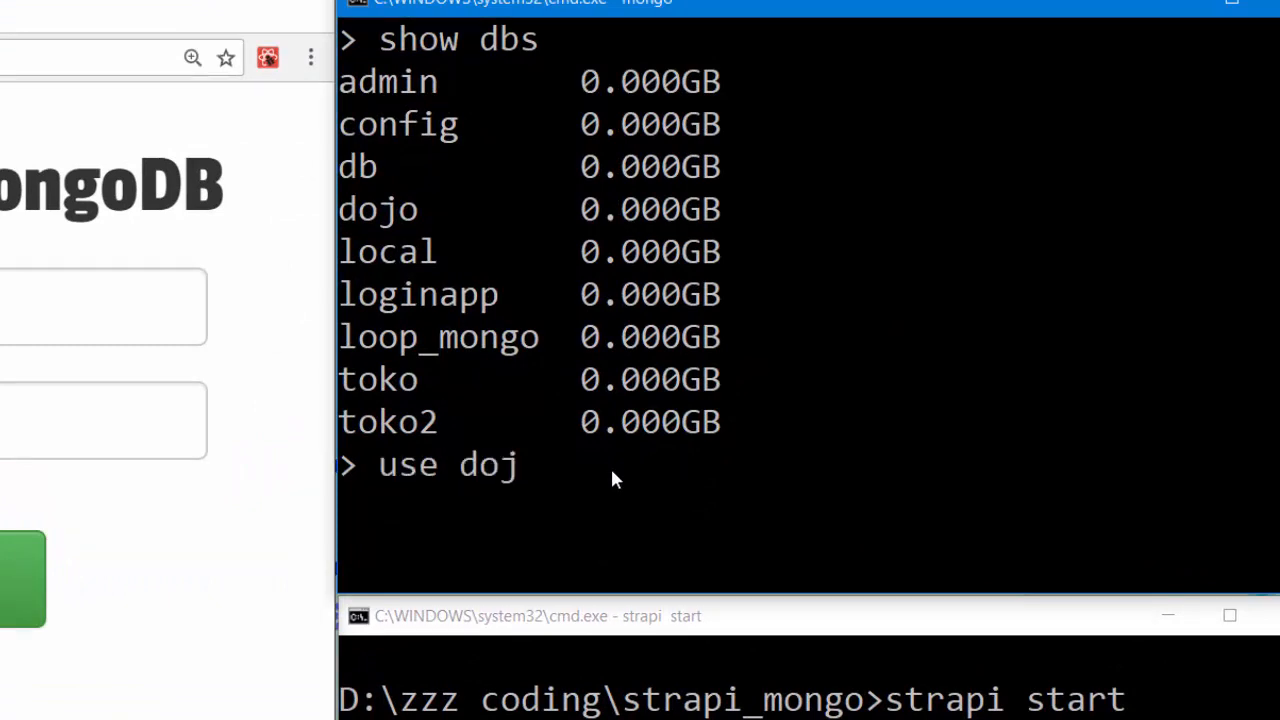
pyautogui.press('Return')
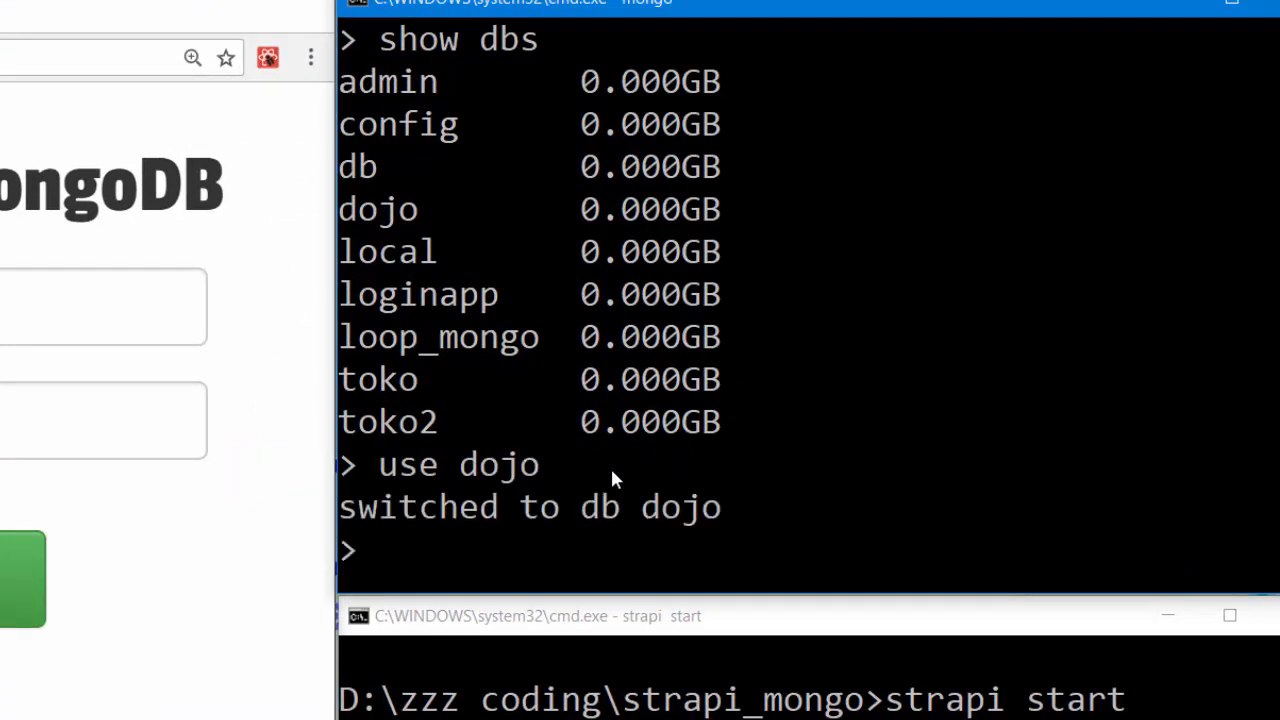
pyautogui.write('show colle')
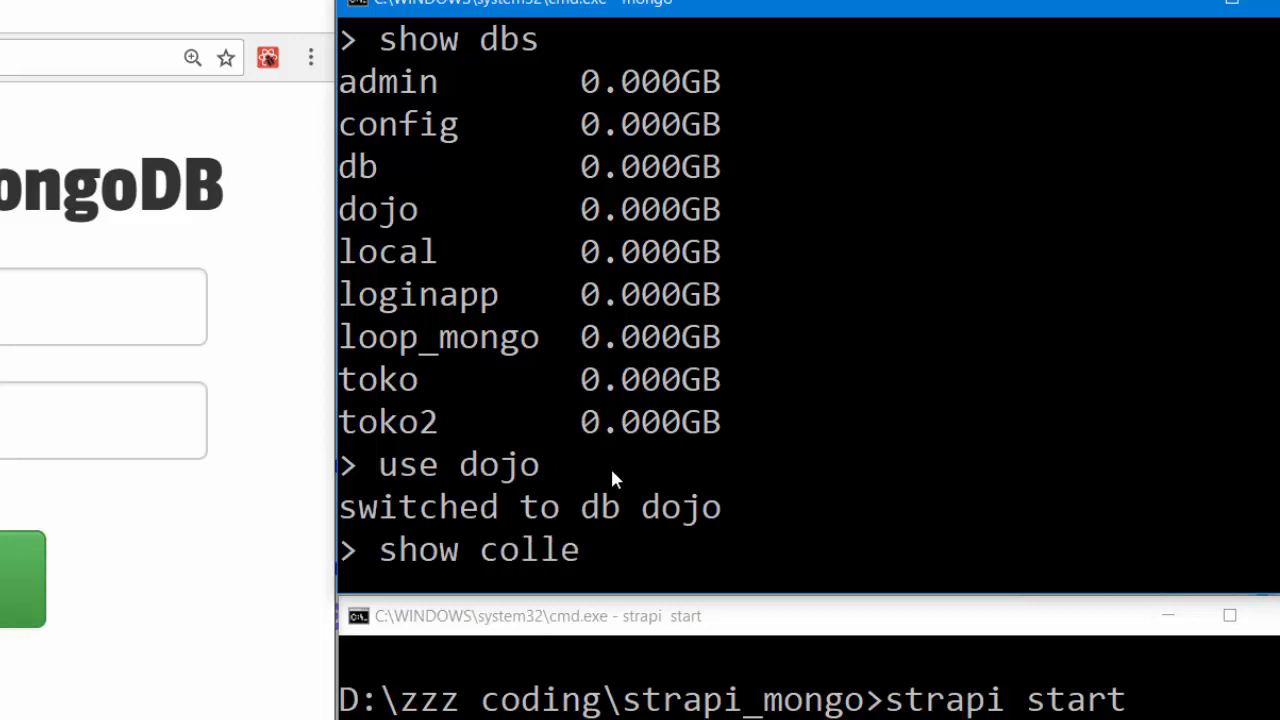
pyautogui.write('ctions')
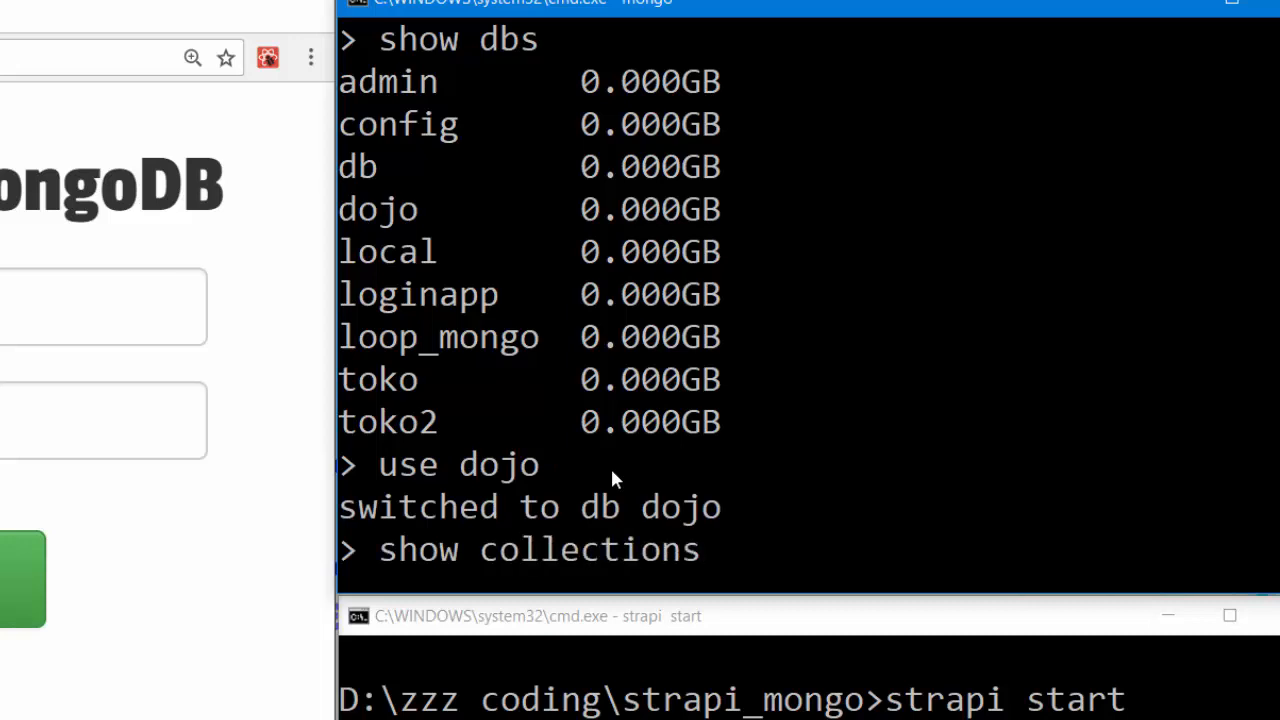
pyautogui.press('Return')
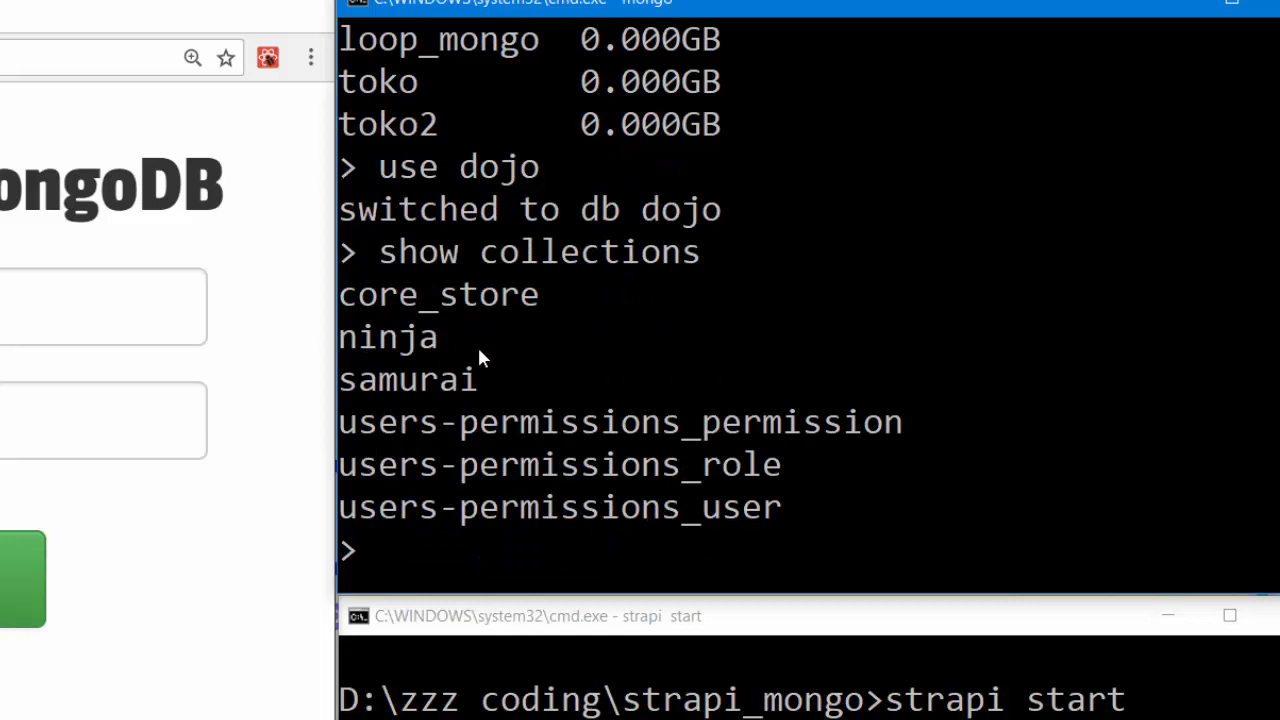
# Query db.ninja.find() to show every ninja document, revealing Andi aged 21.
pyautogui.doubleClick(388, 336)
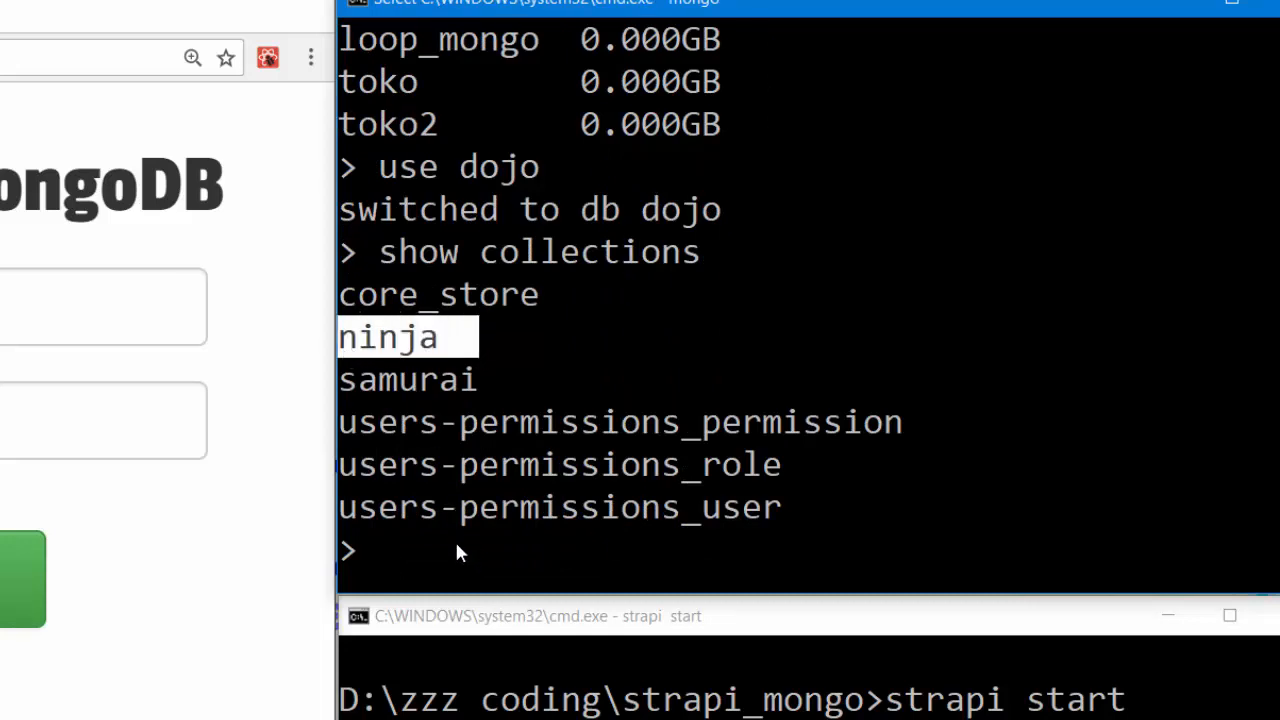
pyautogui.write('db')
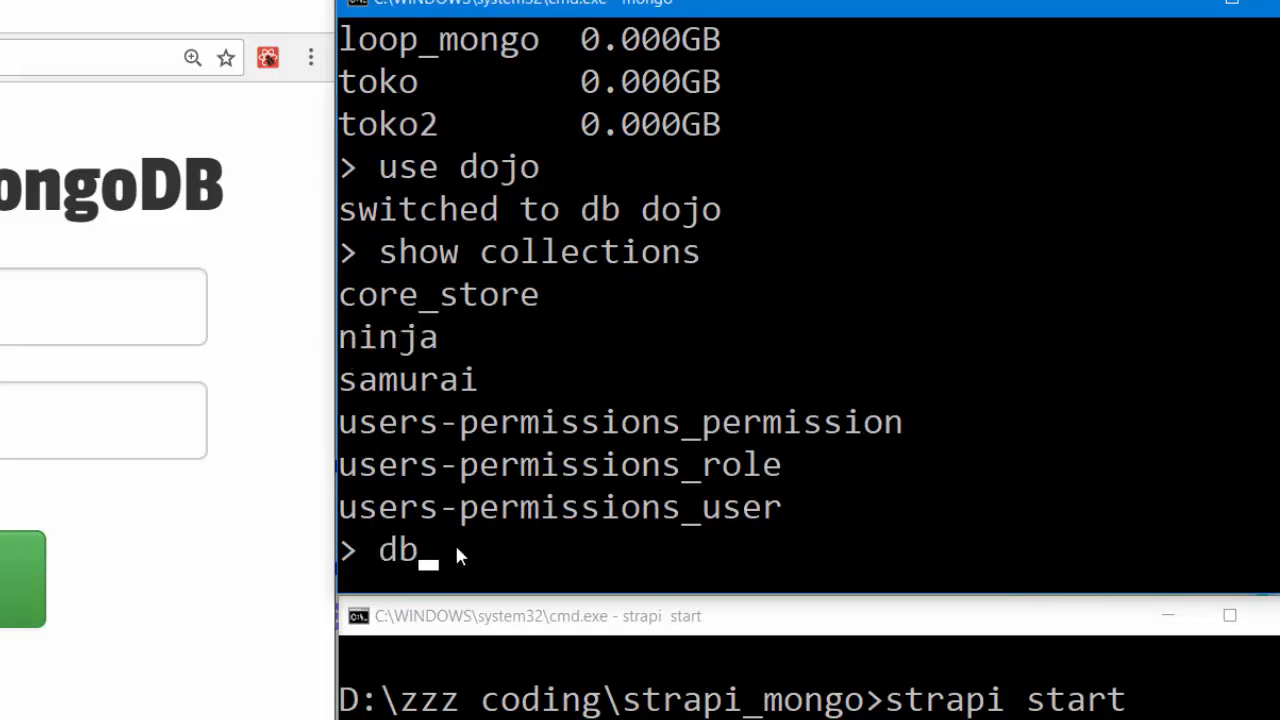
pyautogui.write('.ninja')
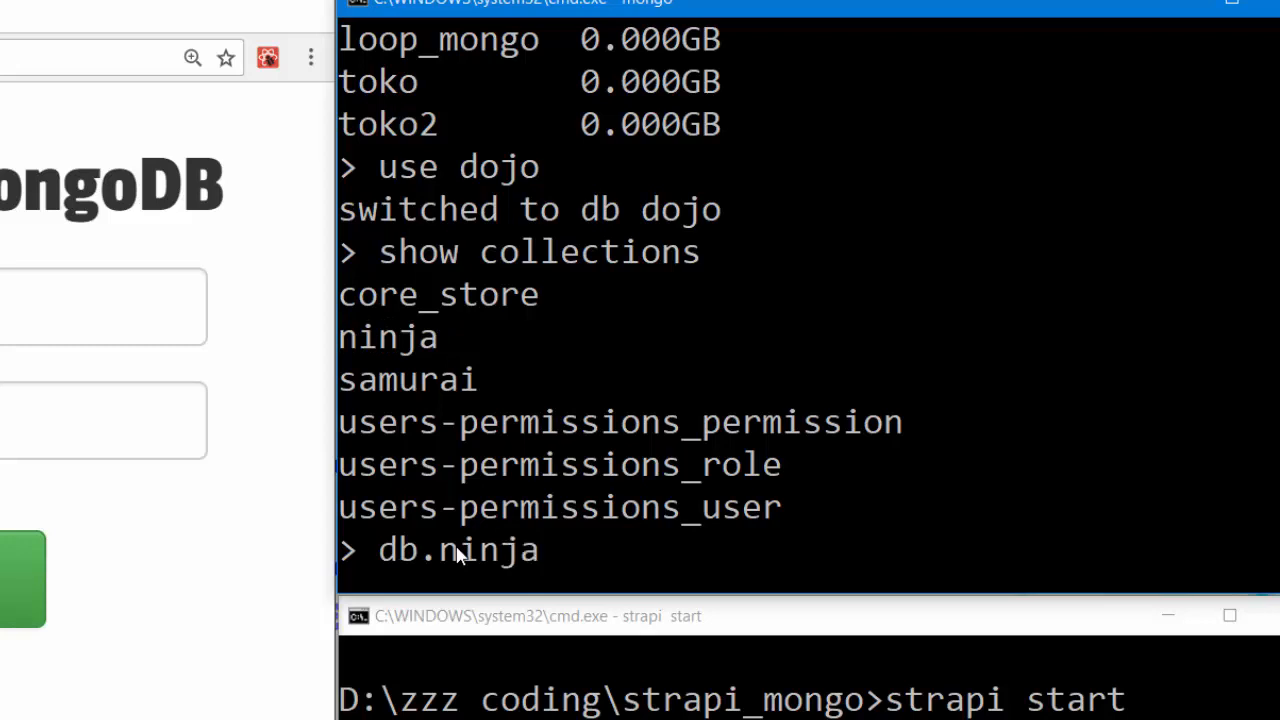
pyautogui.write('.f')
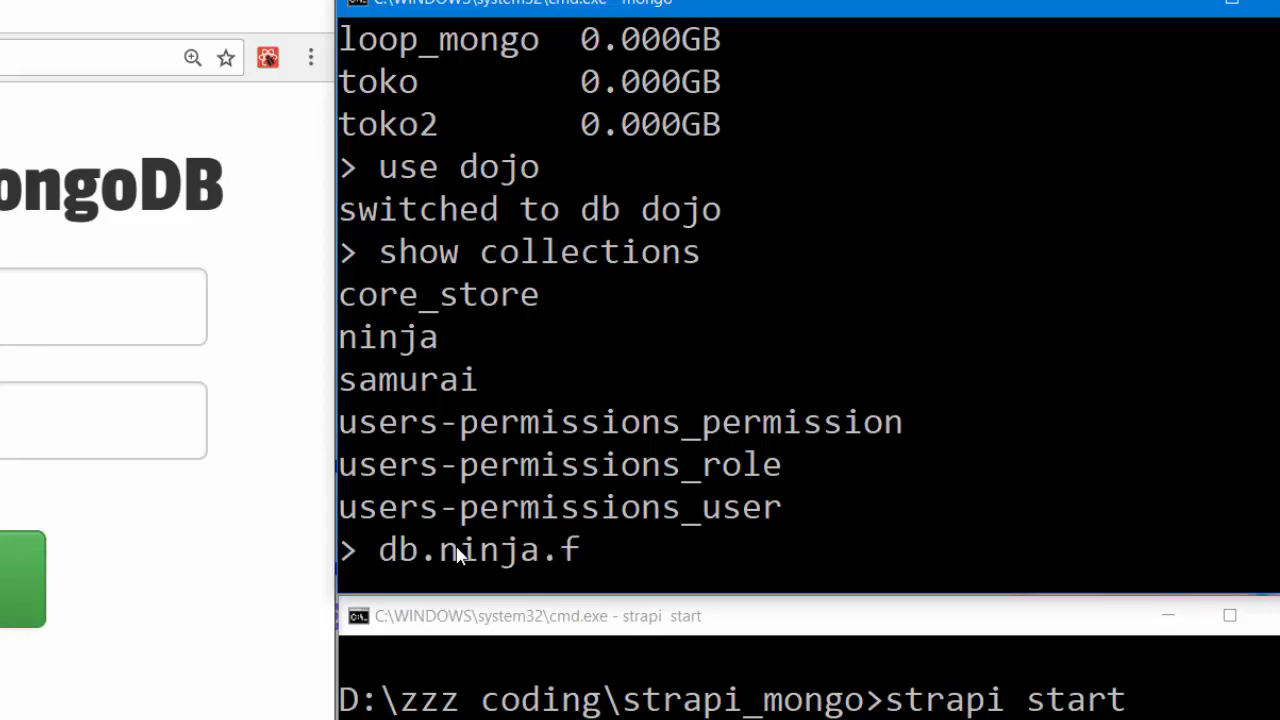
pyautogui.press('Return')
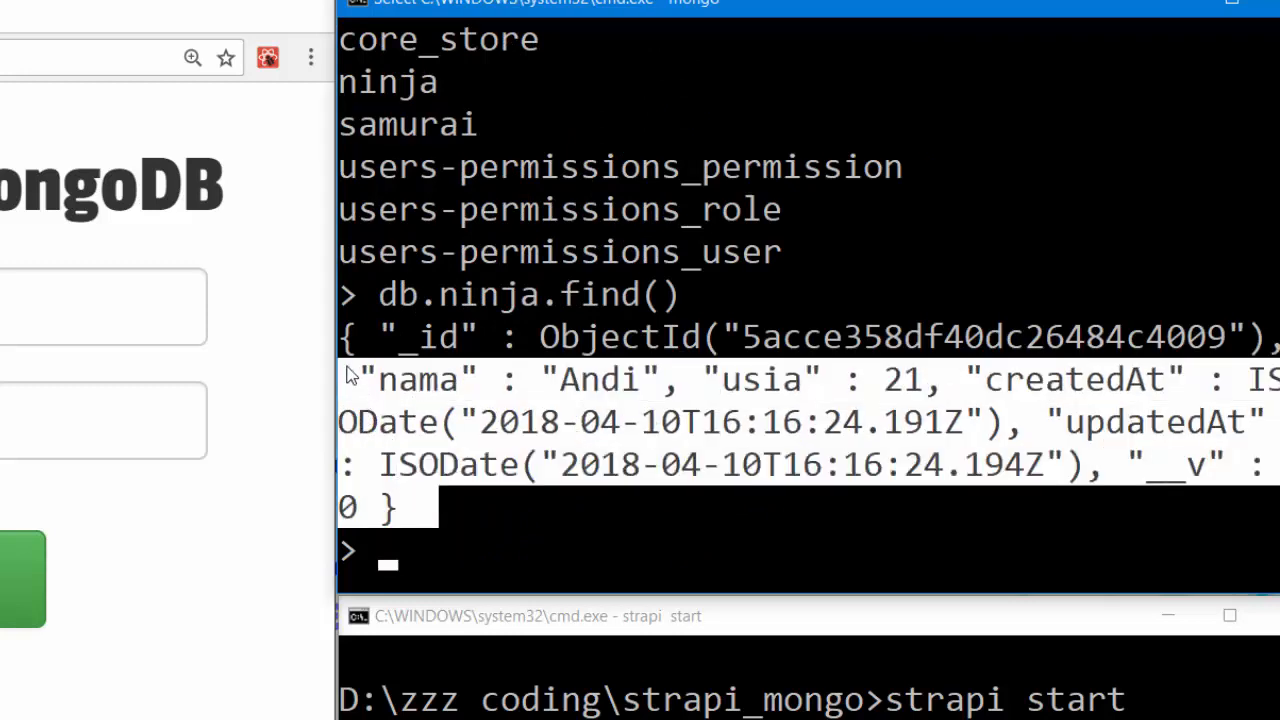
pyautogui.moveTo(480, 390)
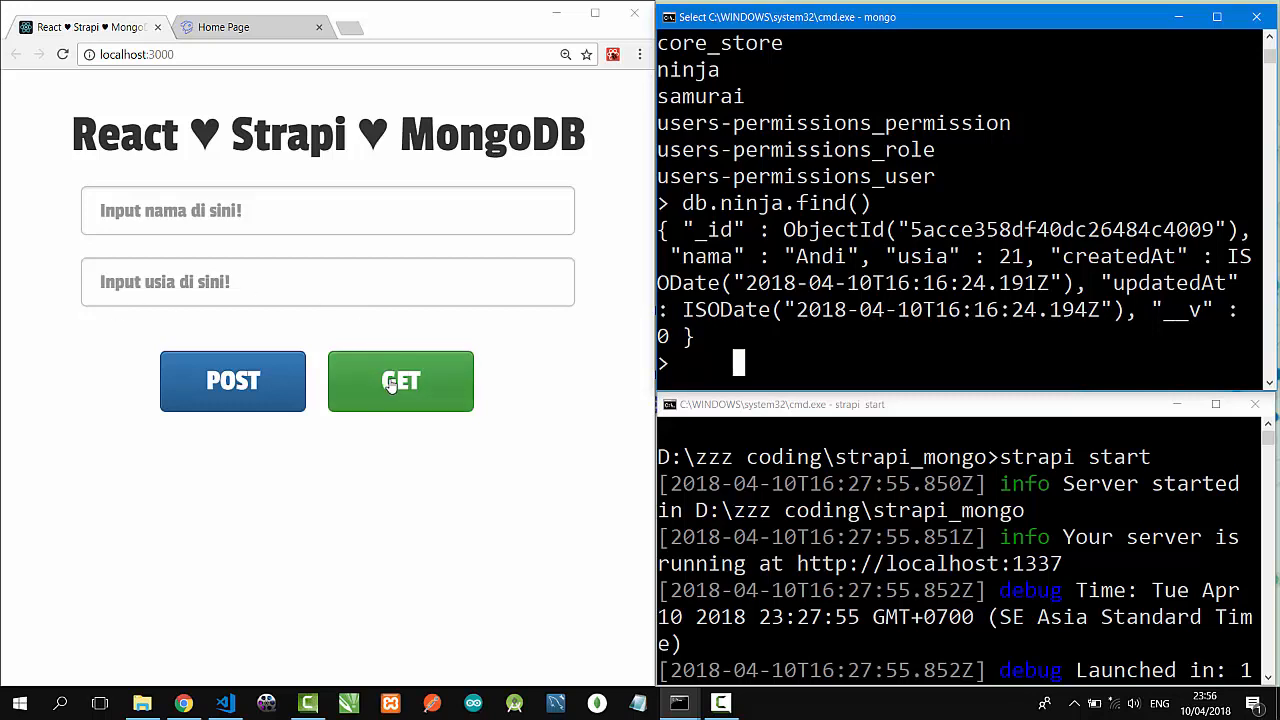
# Fetch the stored ninja with GET and highlight the result 'Name: Andi & Age: 21 th.'.
pyautogui.click(400, 380)
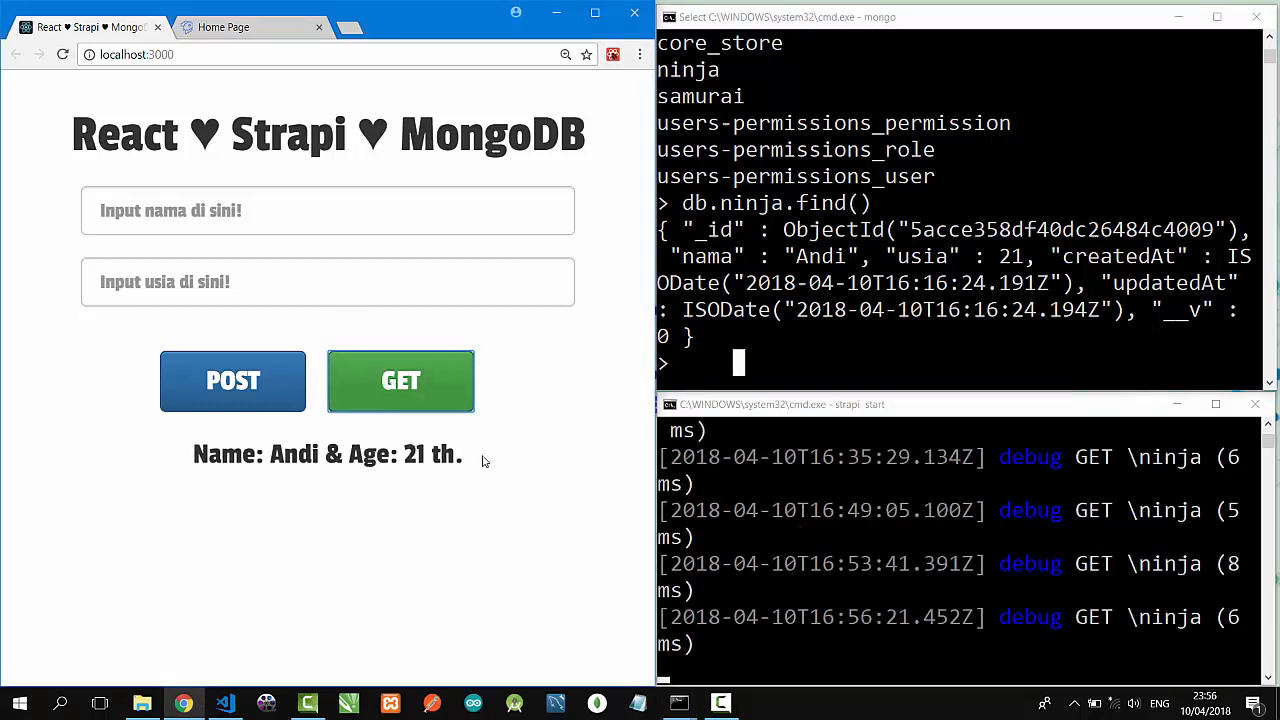
pyautogui.tripleClick(328, 454)
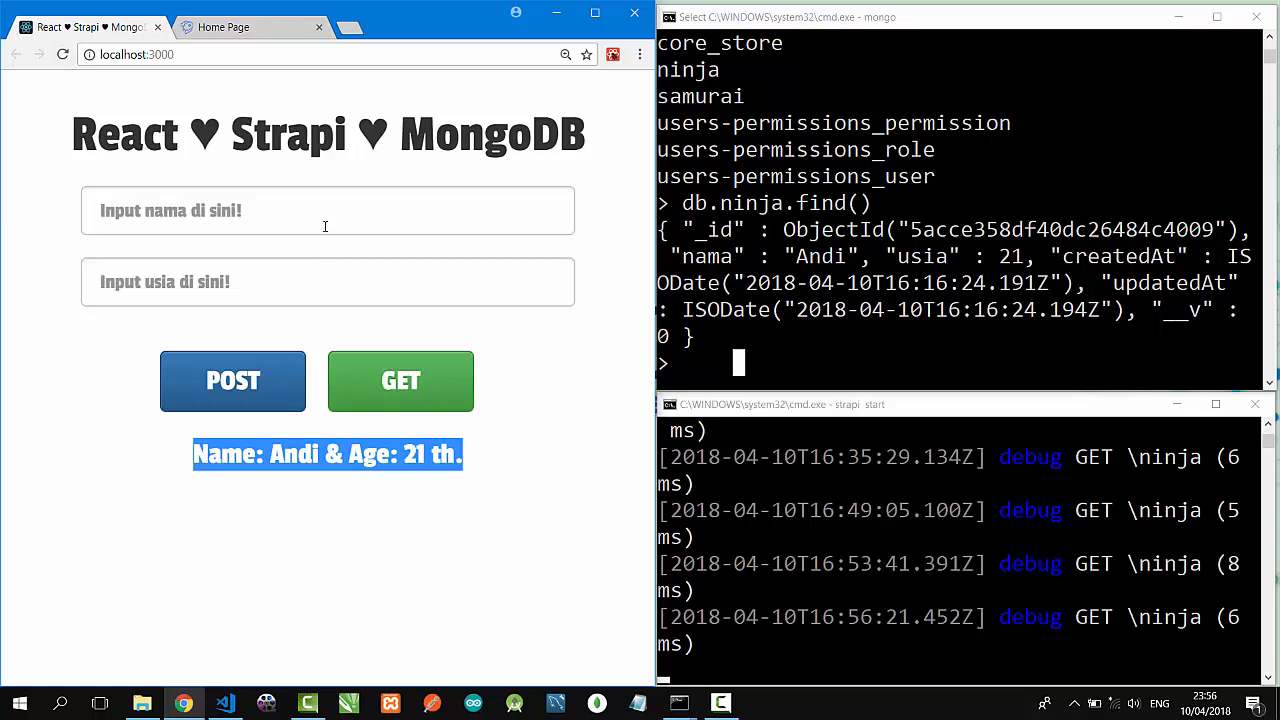
# Post ninjas Budi (23) and Caca (34), then GET all three records: Andi, Budi, Caca.
pyautogui.click(328, 210)
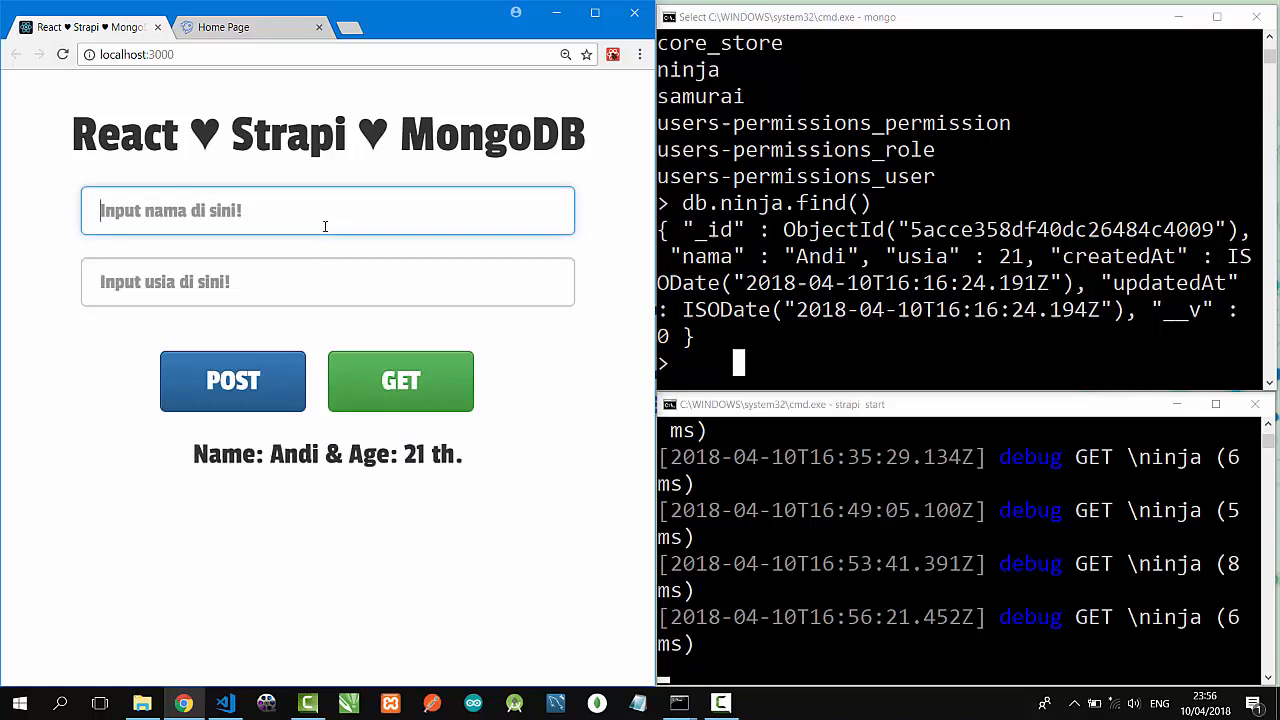
pyautogui.write('Budi')
pyautogui.click(328, 282)
pyautogui.write('23')
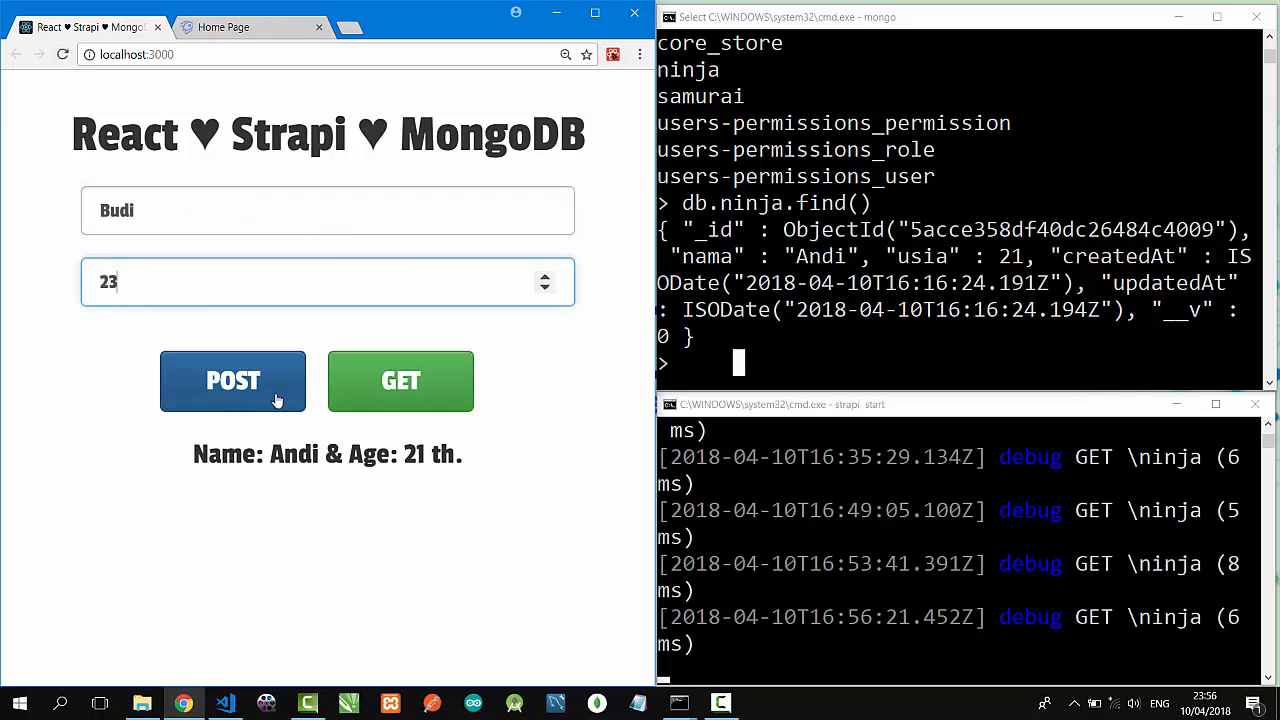
pyautogui.click(232, 380)
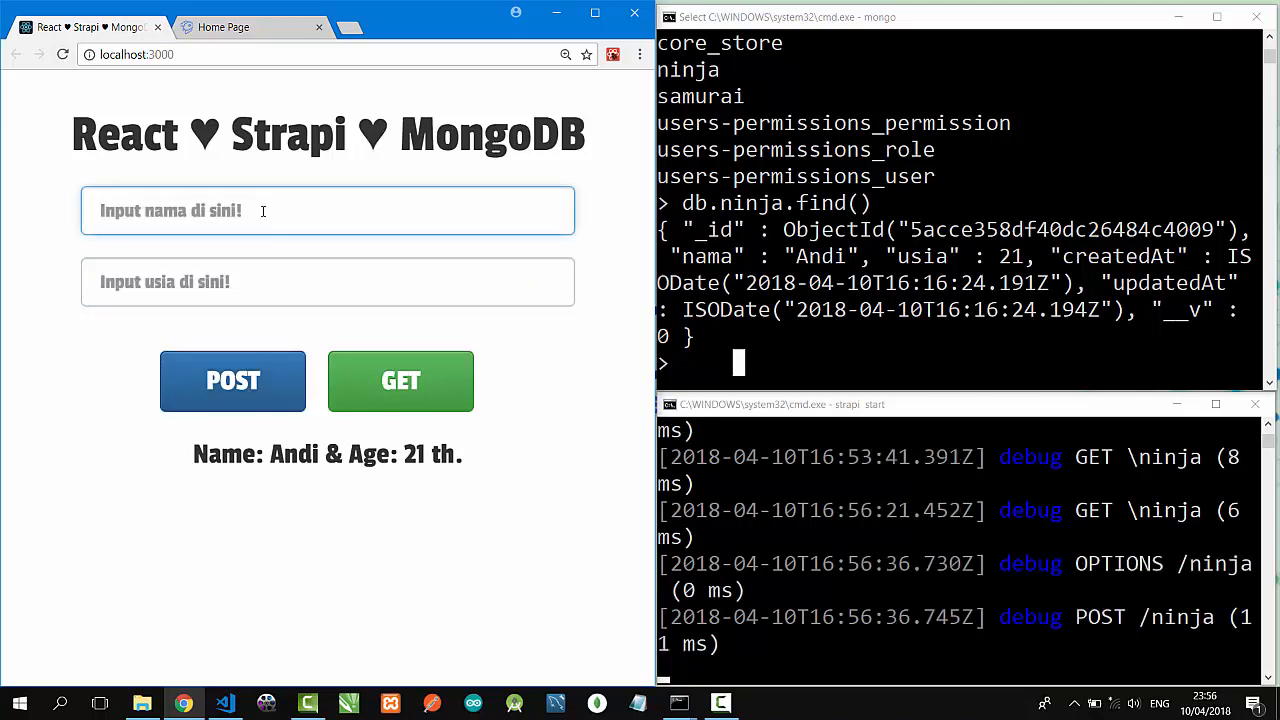
pyautogui.write('Caca')
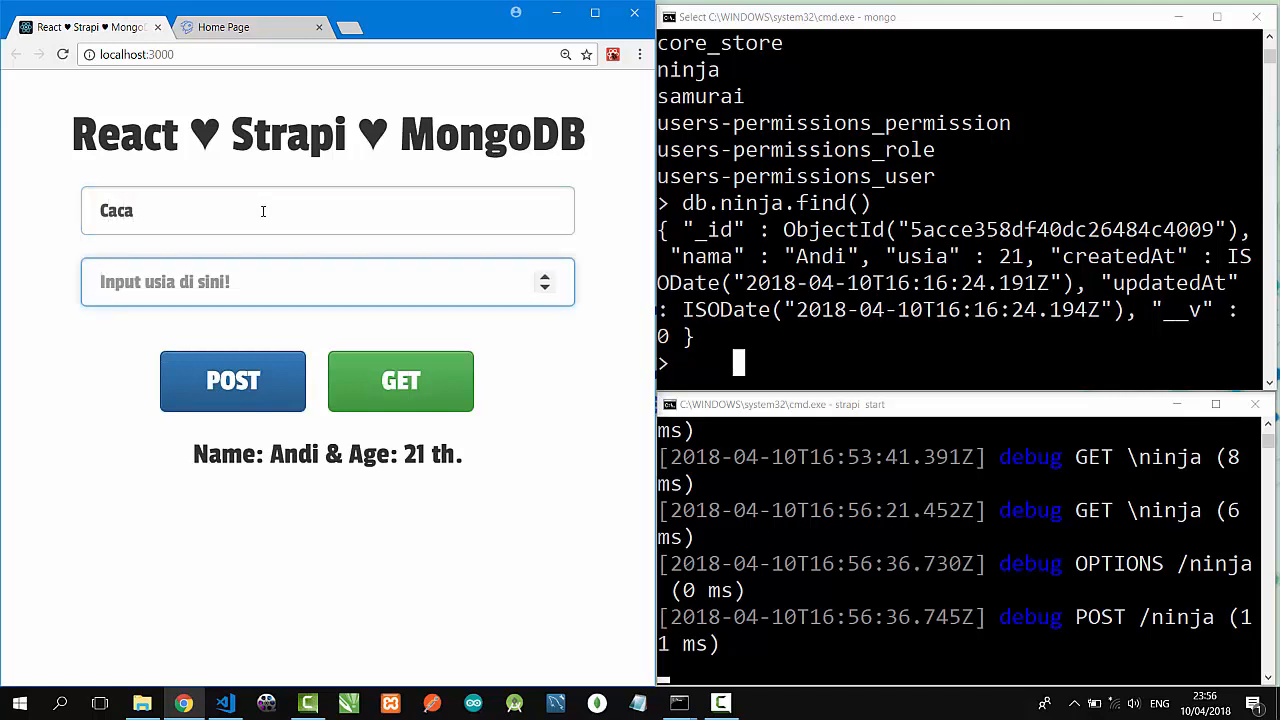
pyautogui.click(232, 380)
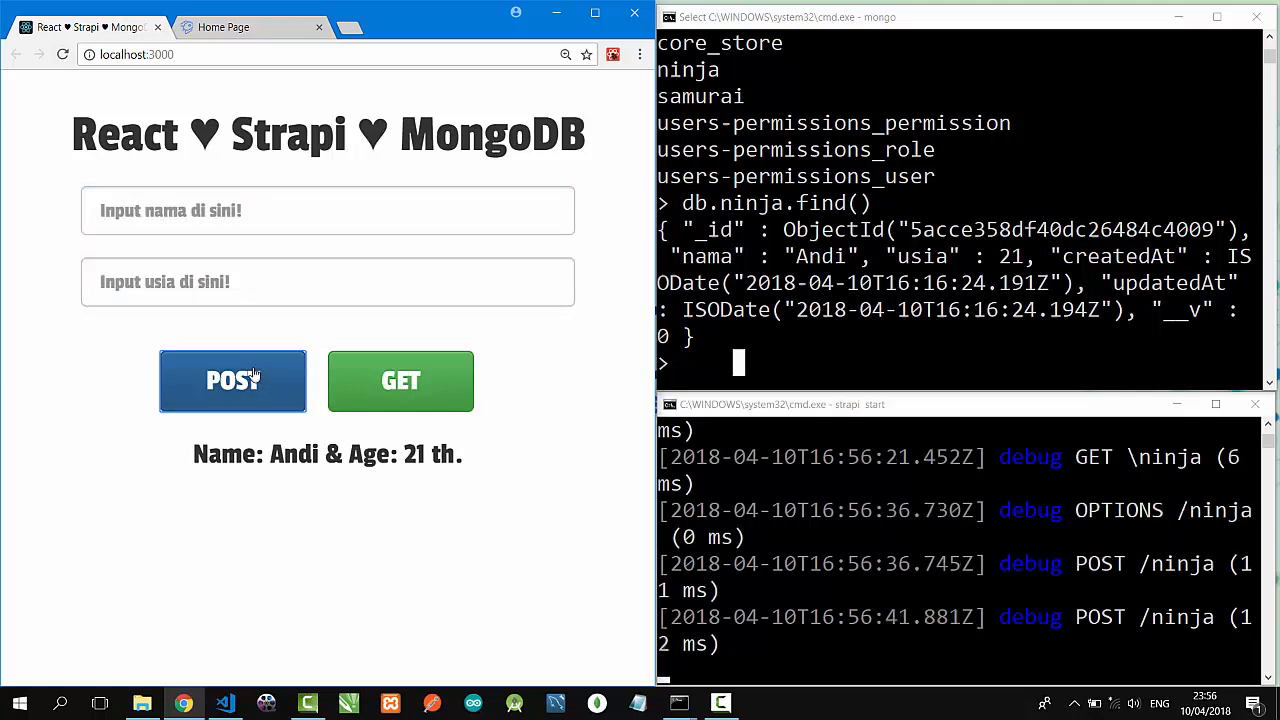
pyautogui.moveTo(400, 380)
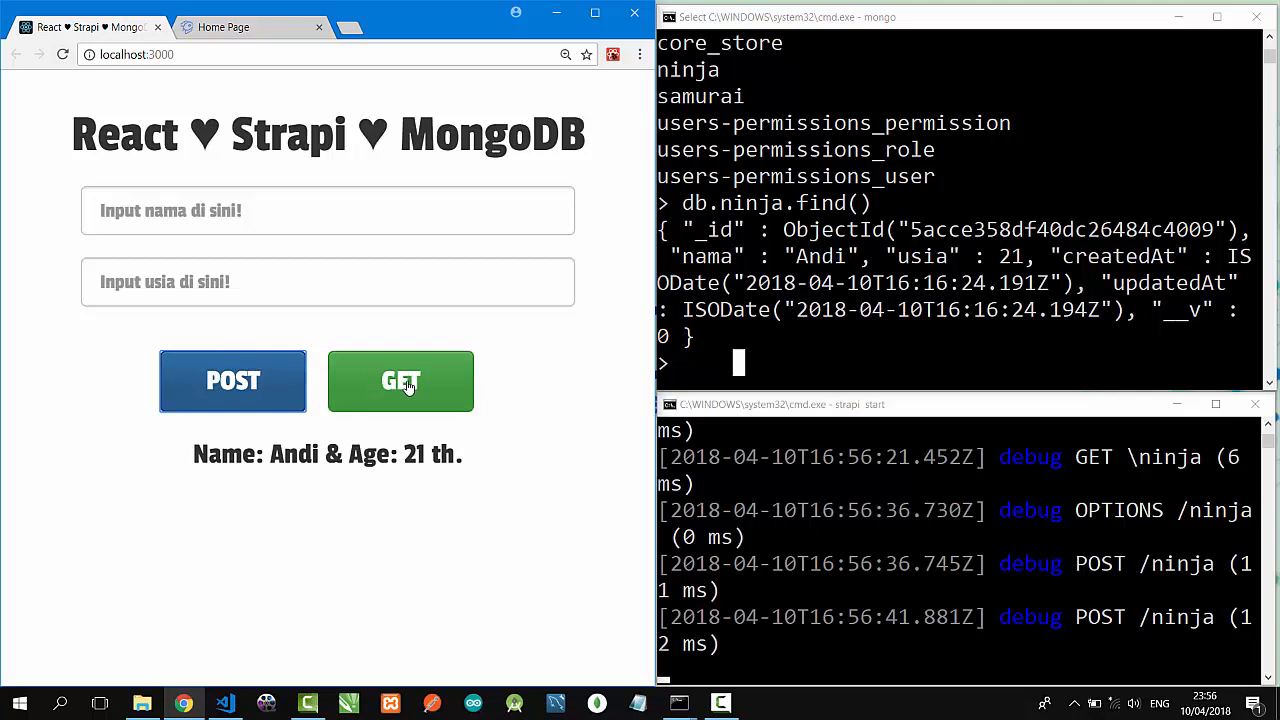
pyautogui.click(400, 380)
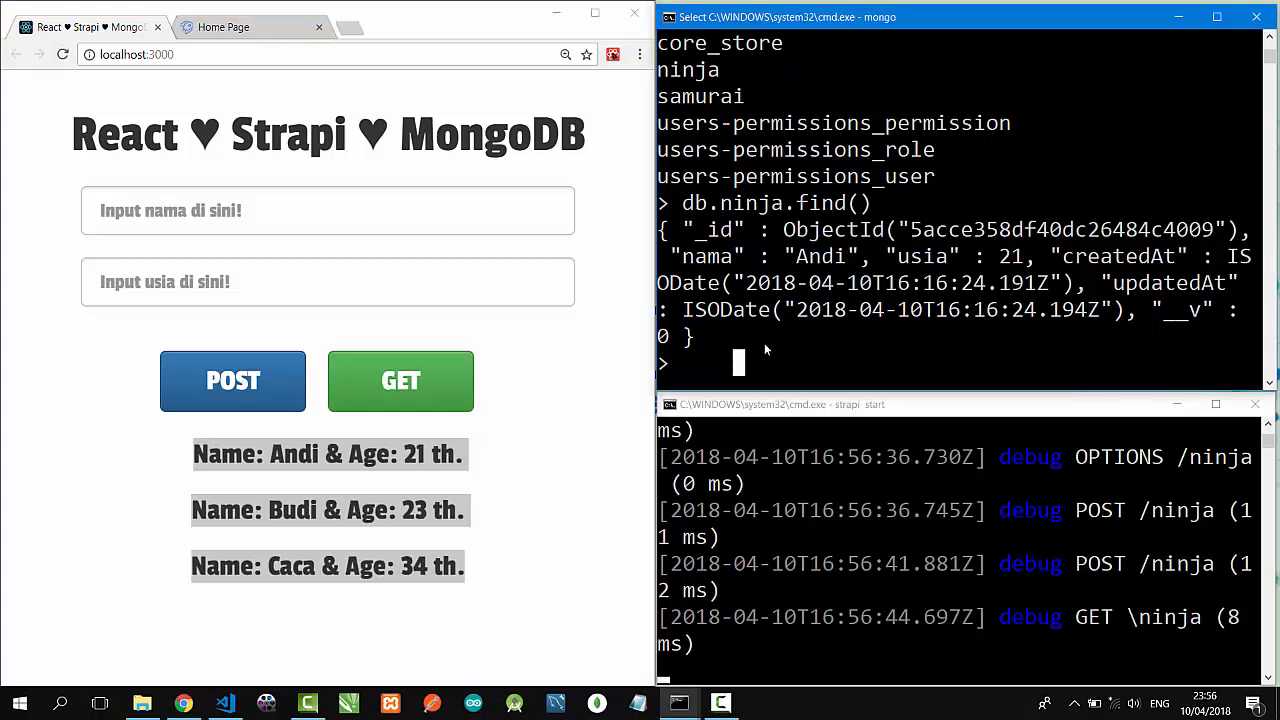
# Re-run db.ninja.find() to confirm Budi (23) and Caca (34) now sit alongside Andi.
pyautogui.write('db.ninja.')
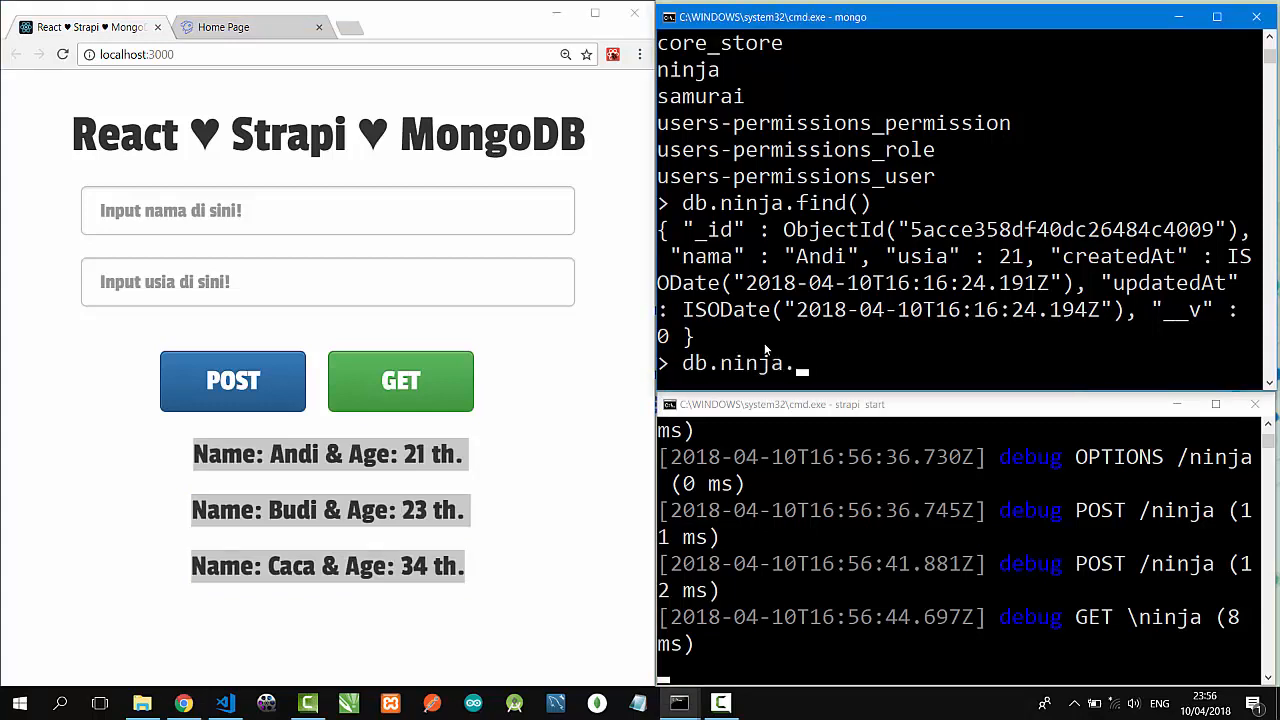
pyautogui.write('find()')
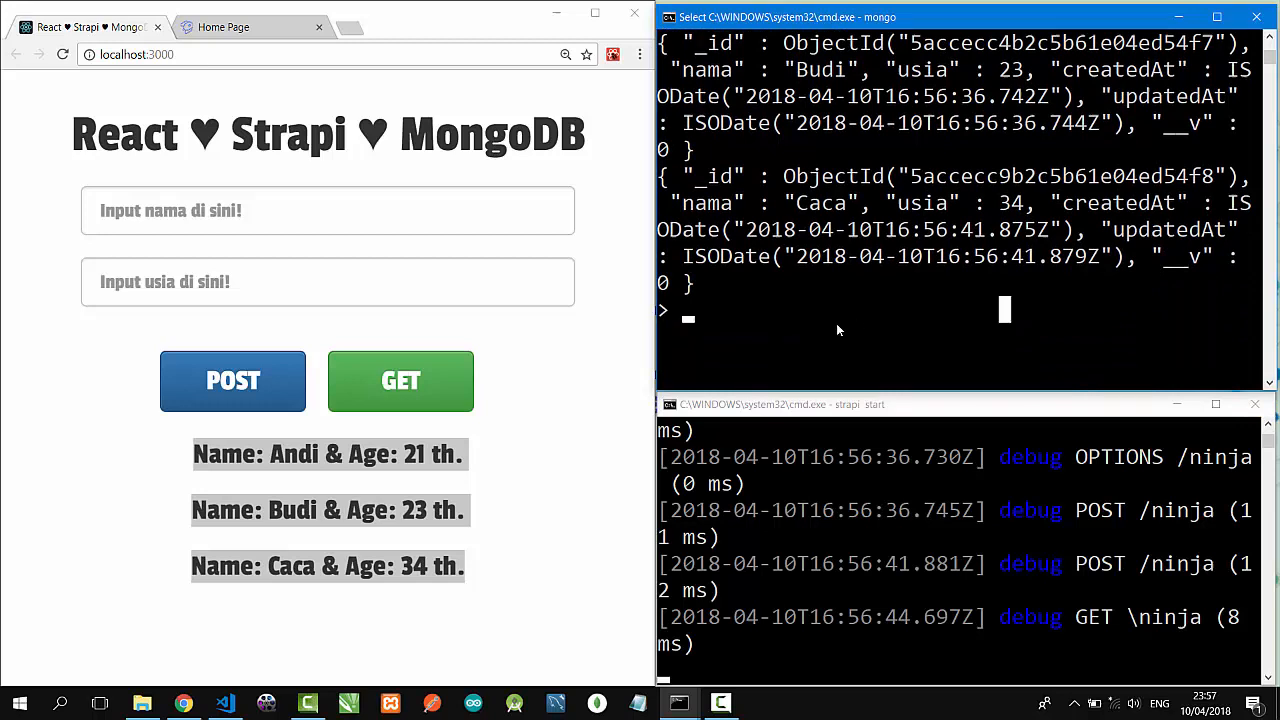
# Run db.ninja.remove({}) deleting all three documents, then db.ninja.find() returns nothing.
pyautogui.write('db.')
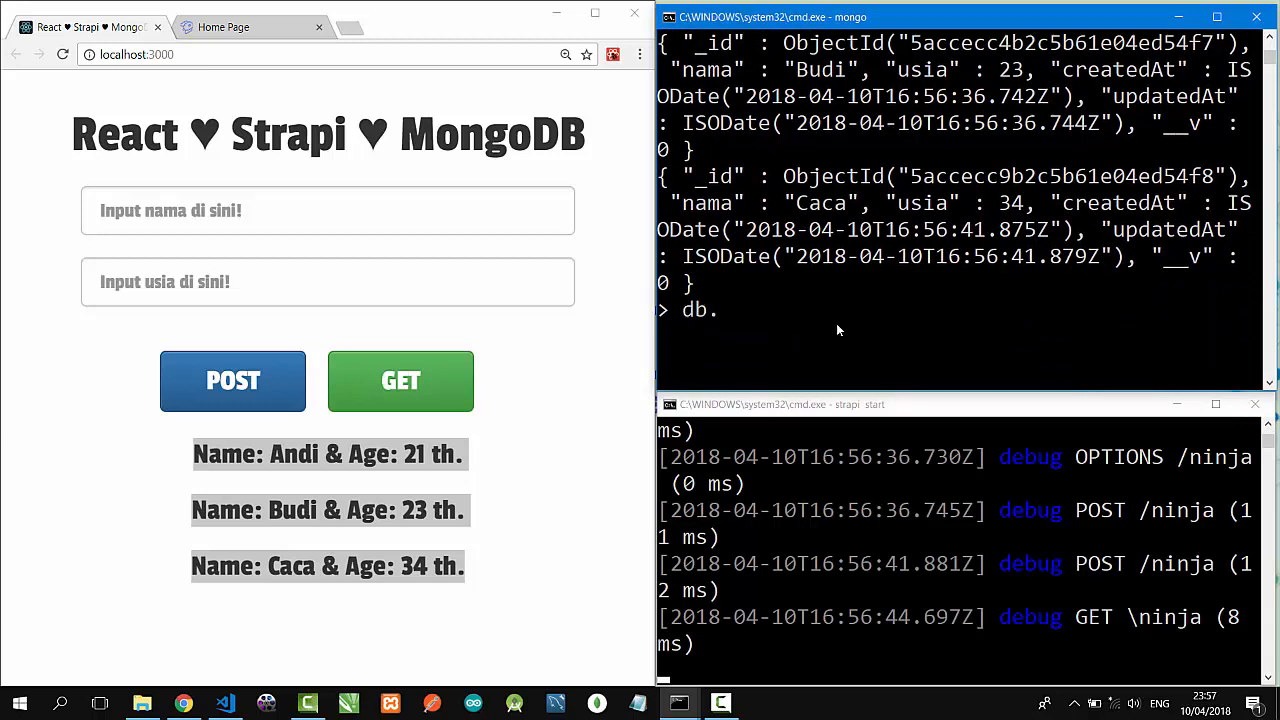
pyautogui.write('ninja.remo')
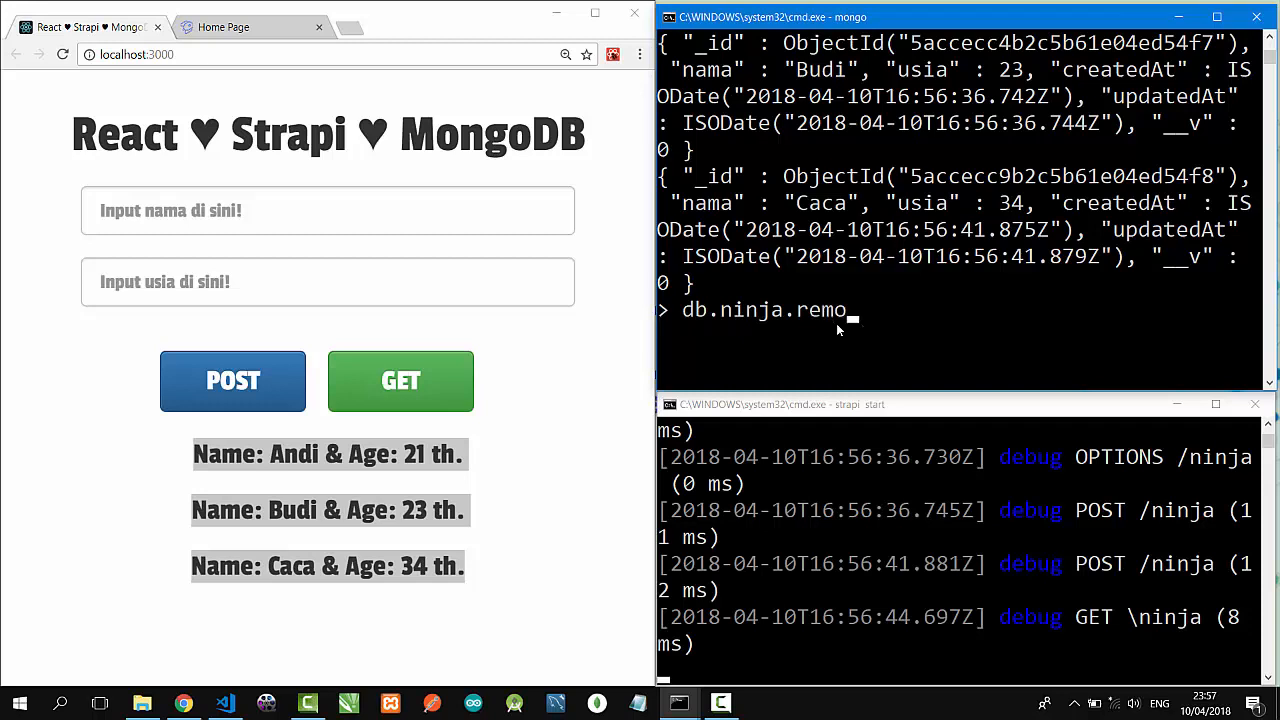
pyautogui.write('ve()')
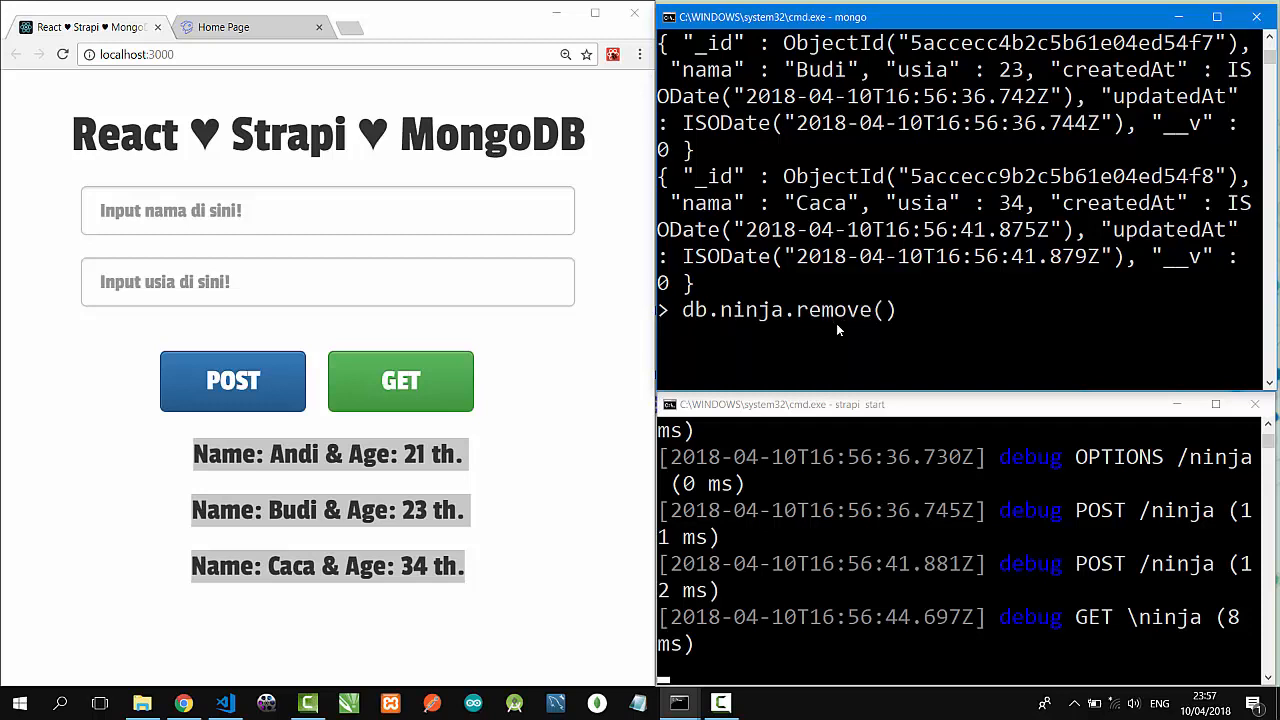
pyautogui.write('{}')
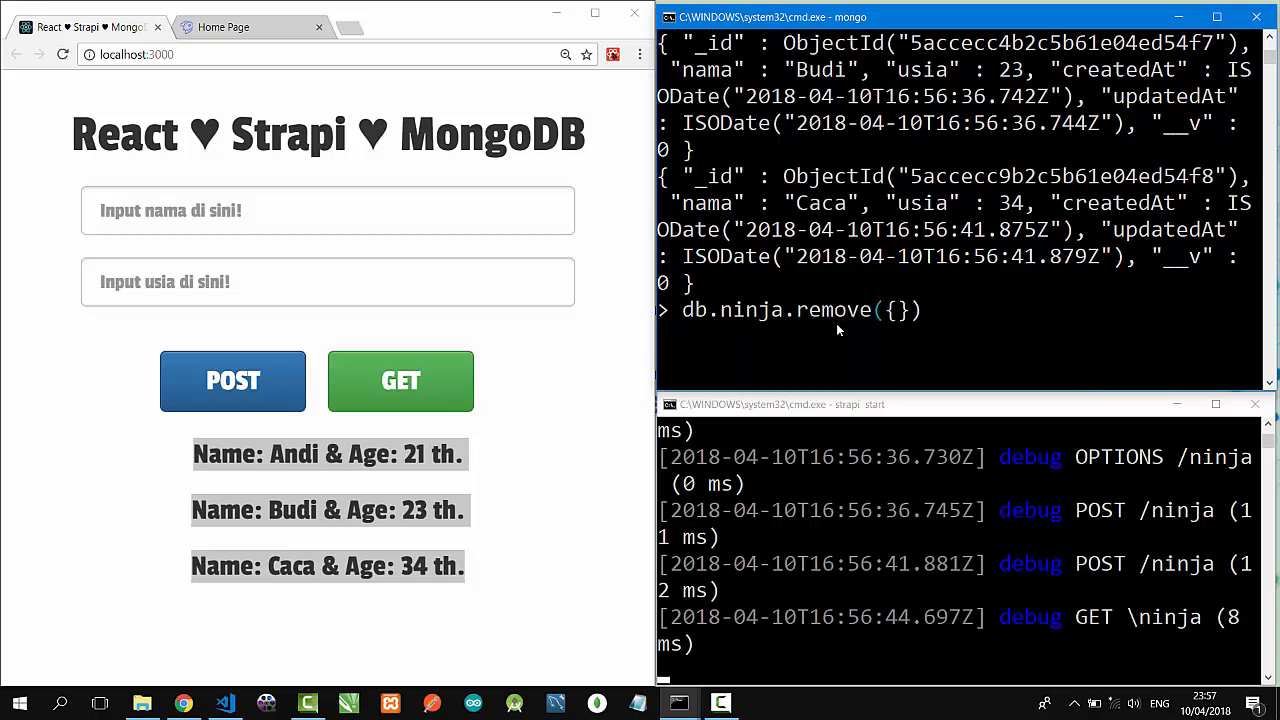
pyautogui.press('Return')
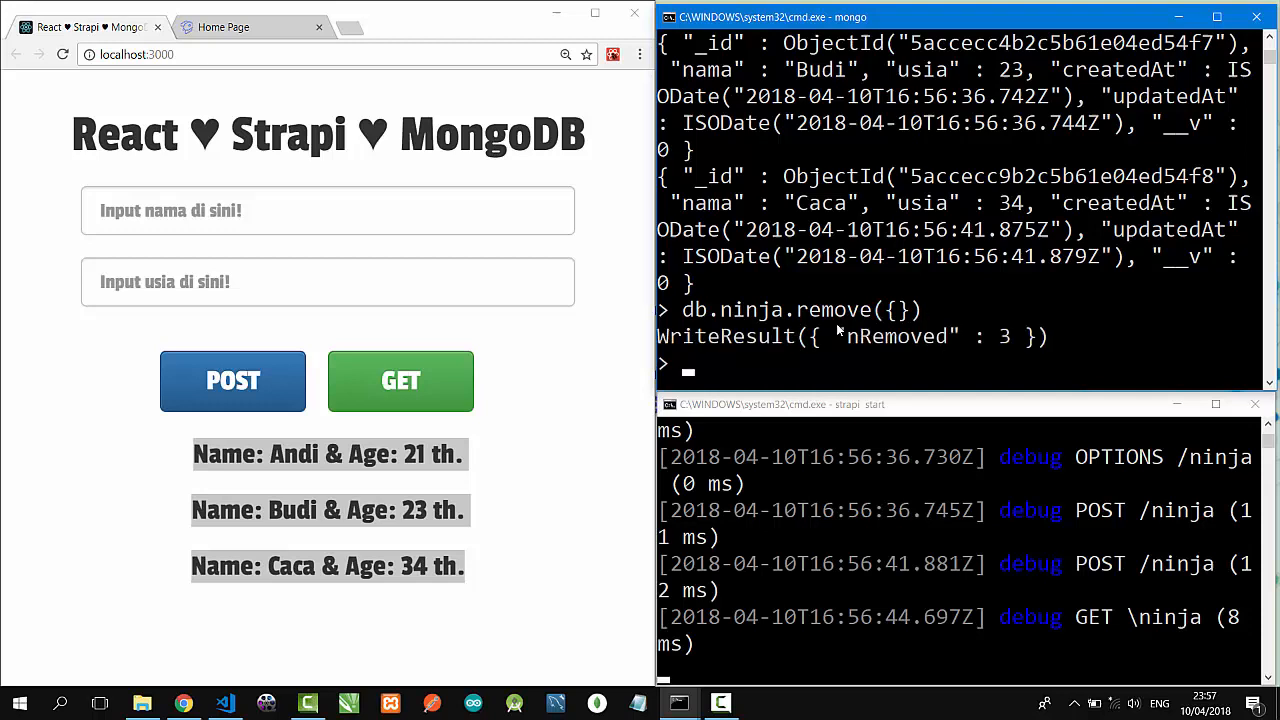
pyautogui.write('db.ninja.remove({})')
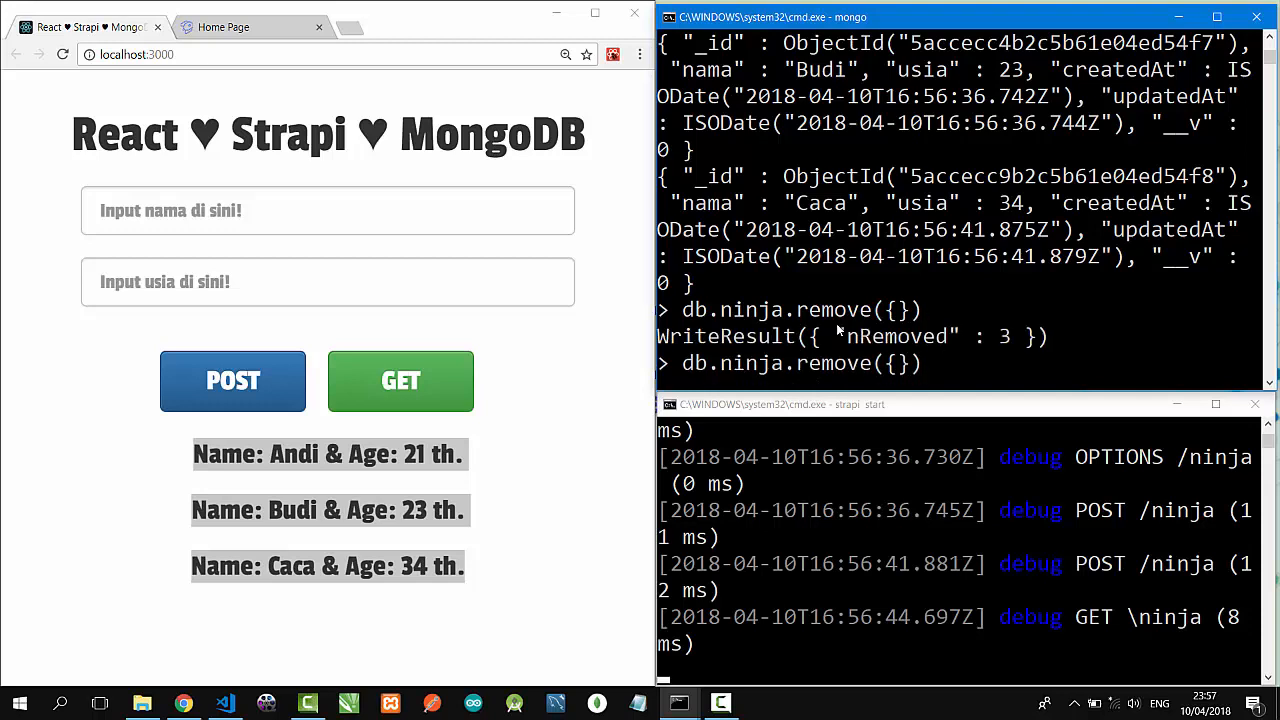
pyautogui.write('db.ninja.find()')
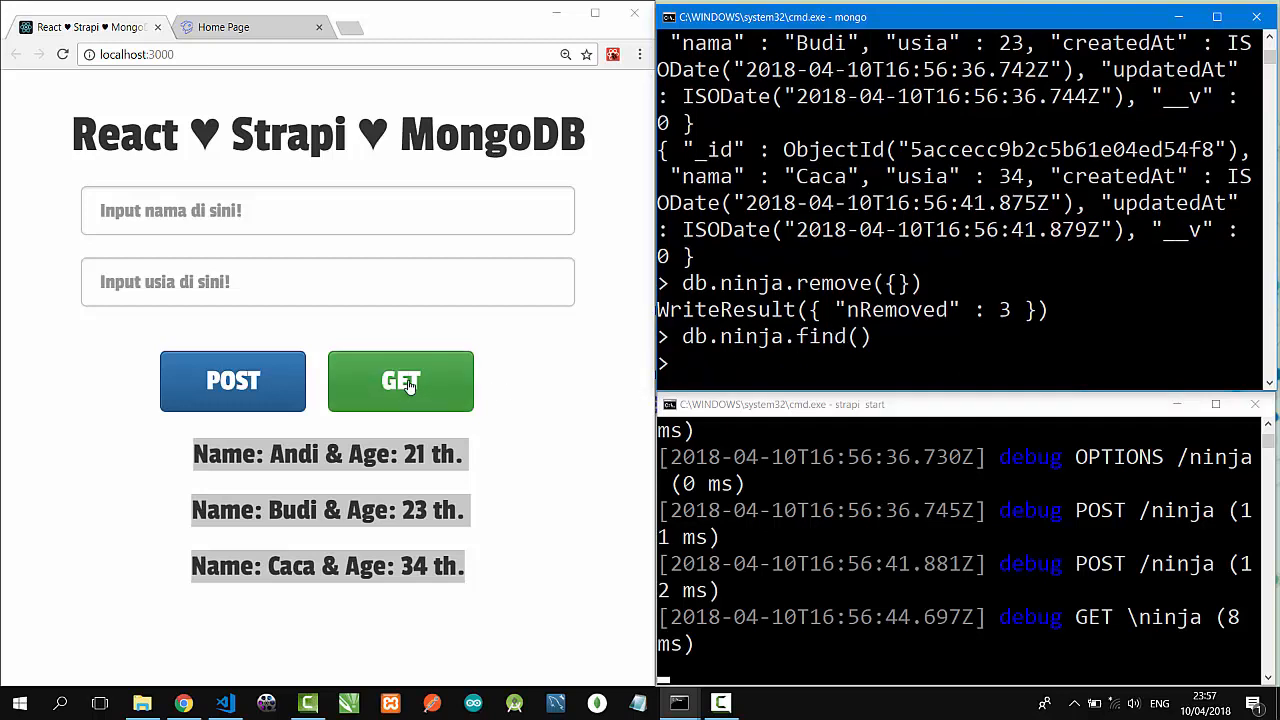
# GET the now-empty list, post ninja Dedi aged 21, fetch it as the only record and query db.ninja.find().
pyautogui.click(400, 380)
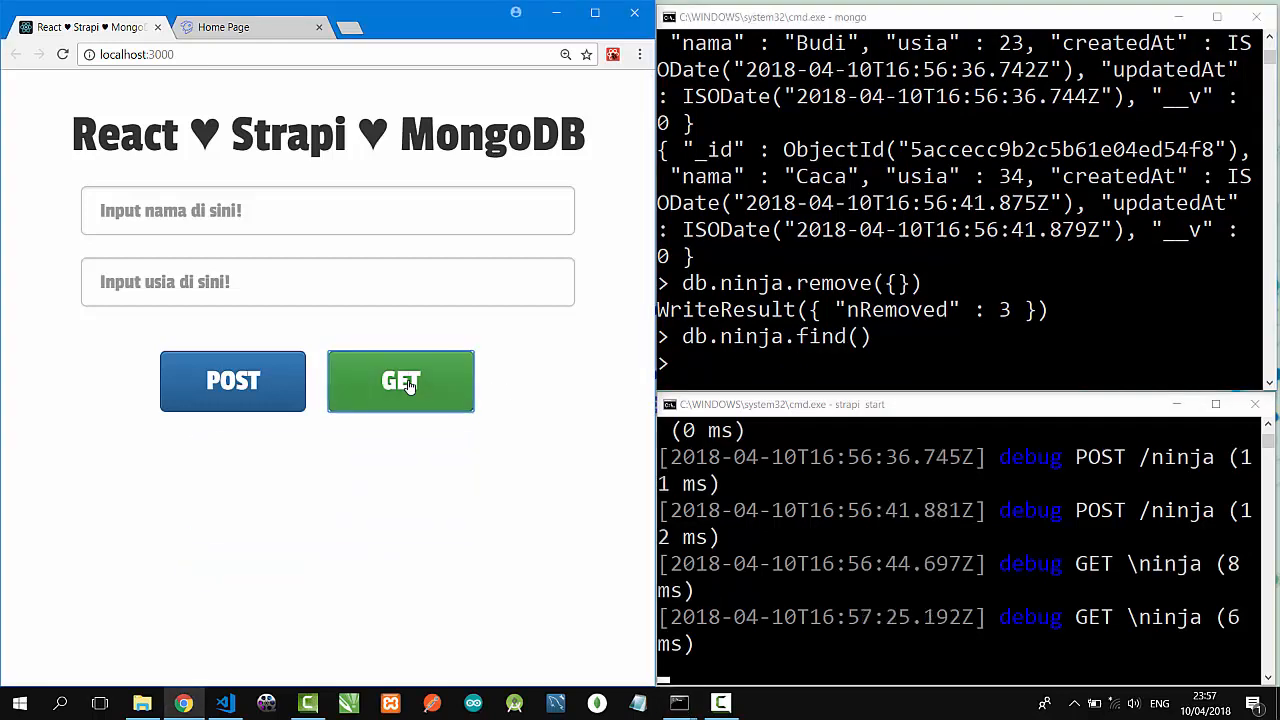
pyautogui.moveTo(290, 214)
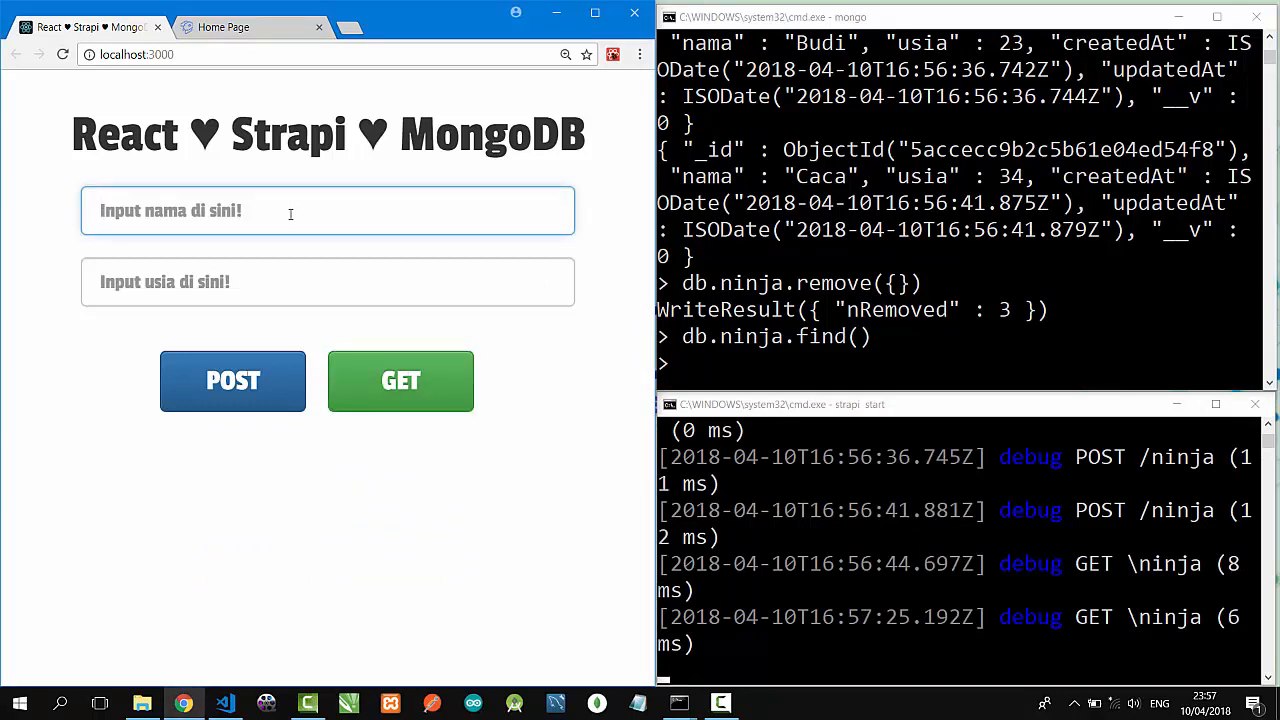
pyautogui.write('Dedi')
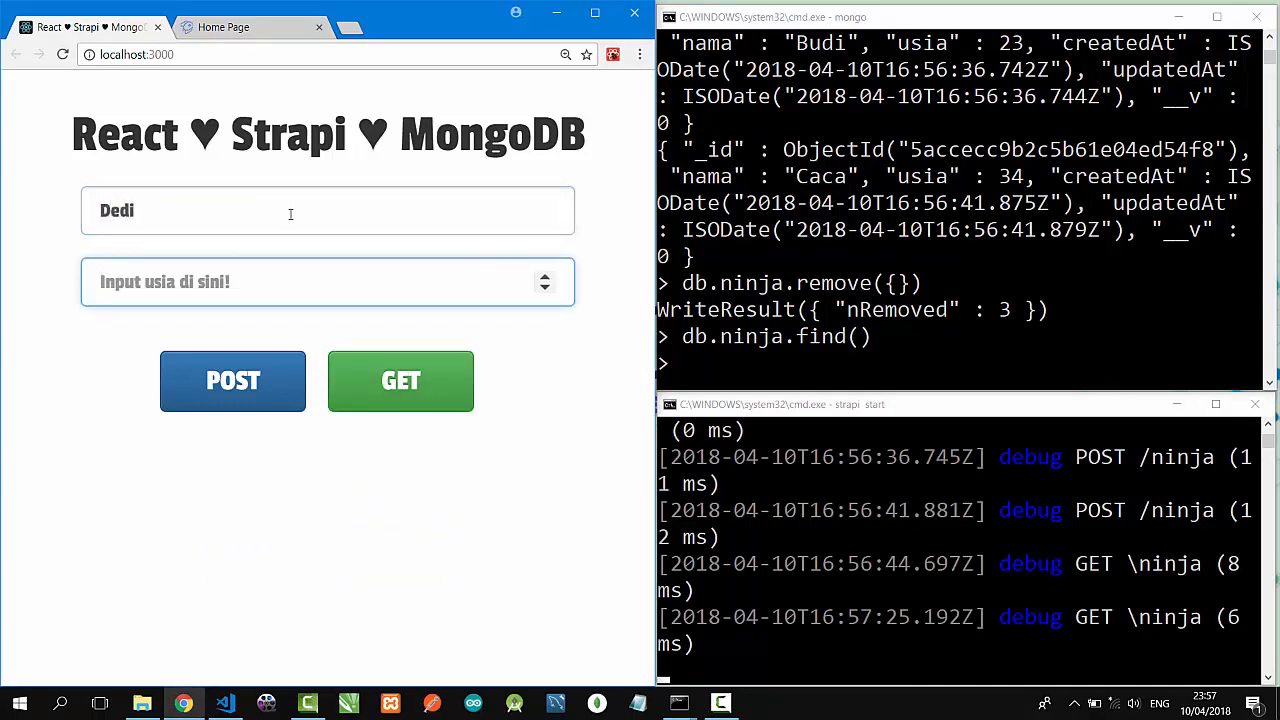
pyautogui.click(232, 380)
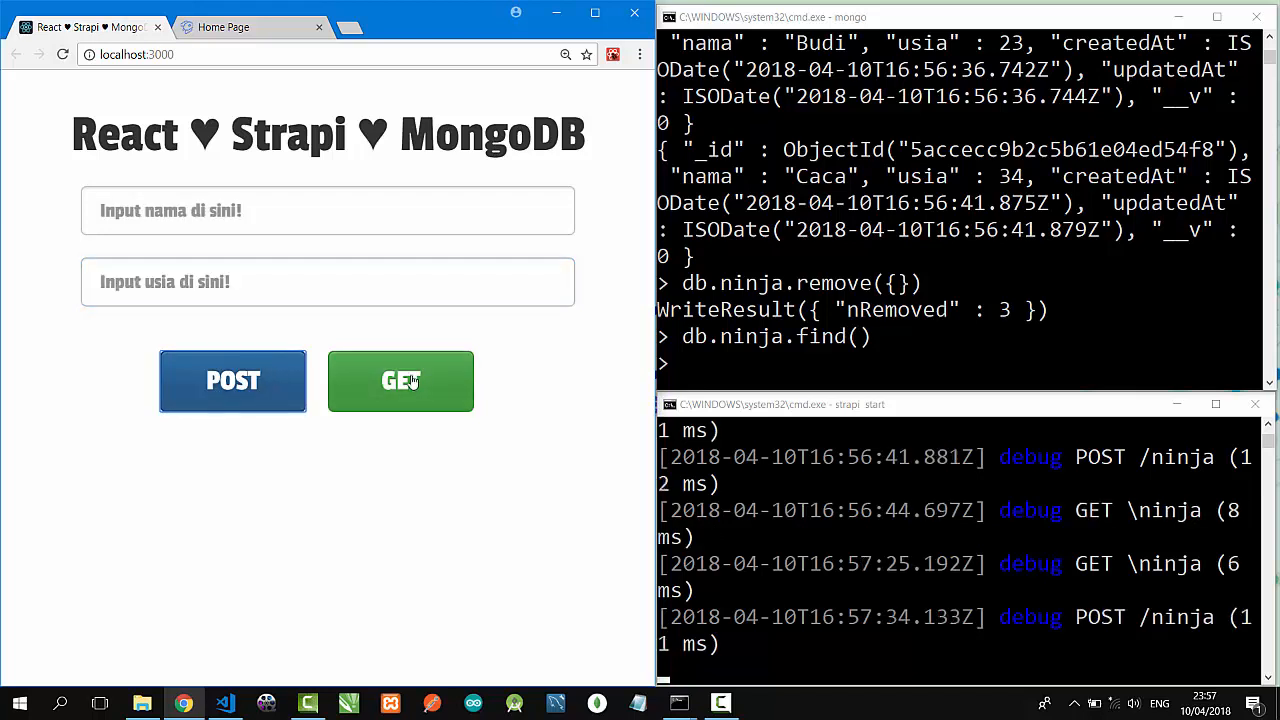
pyautogui.click(400, 380)
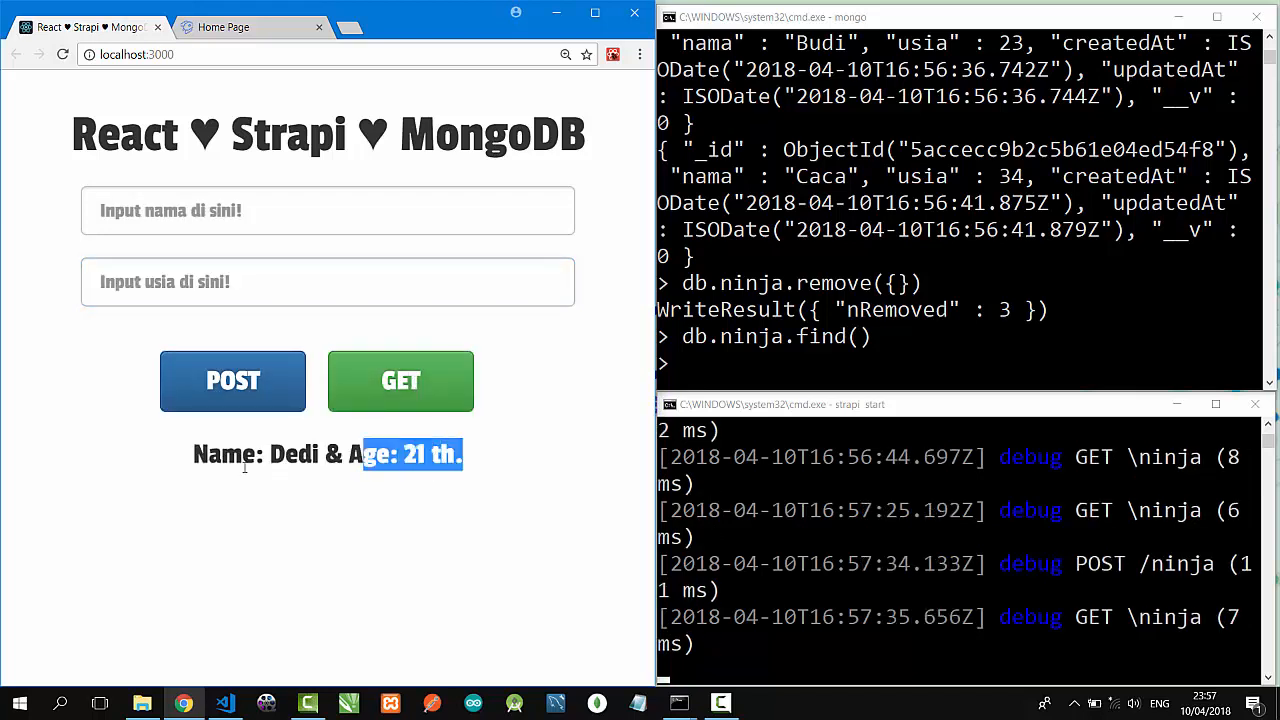
pyautogui.click(776, 384)
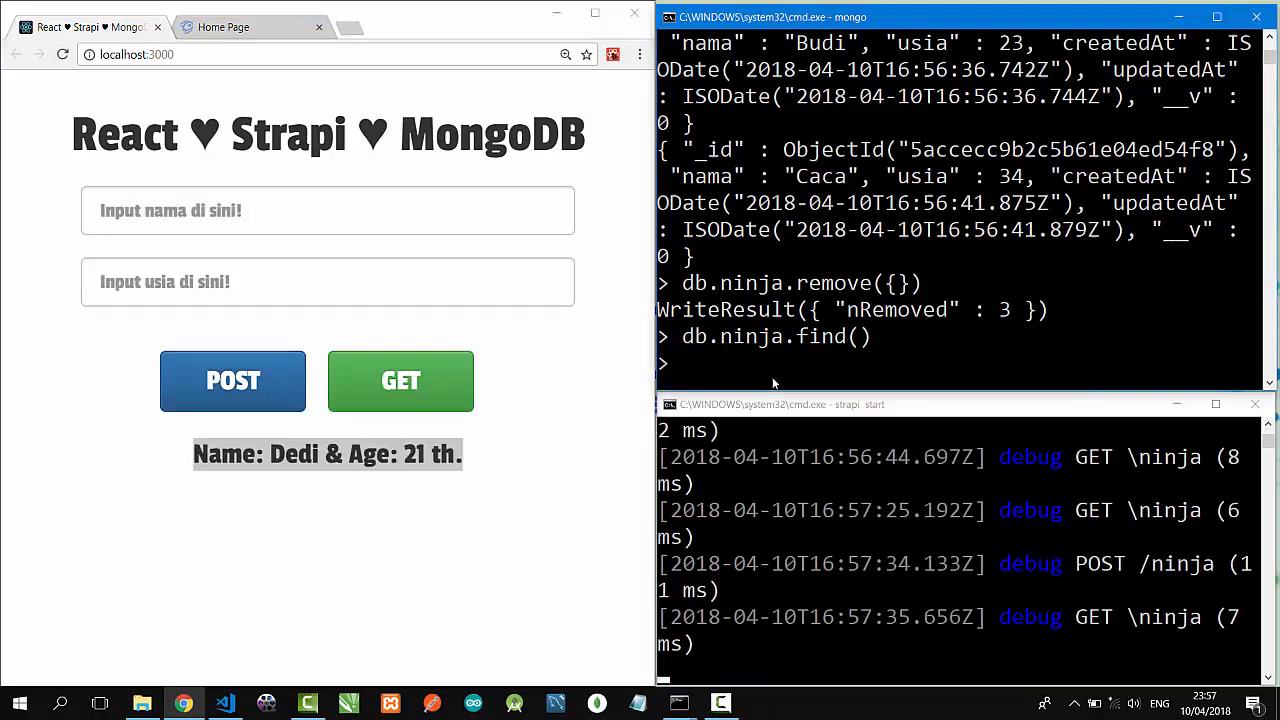
pyautogui.write('db.ninja.find()')
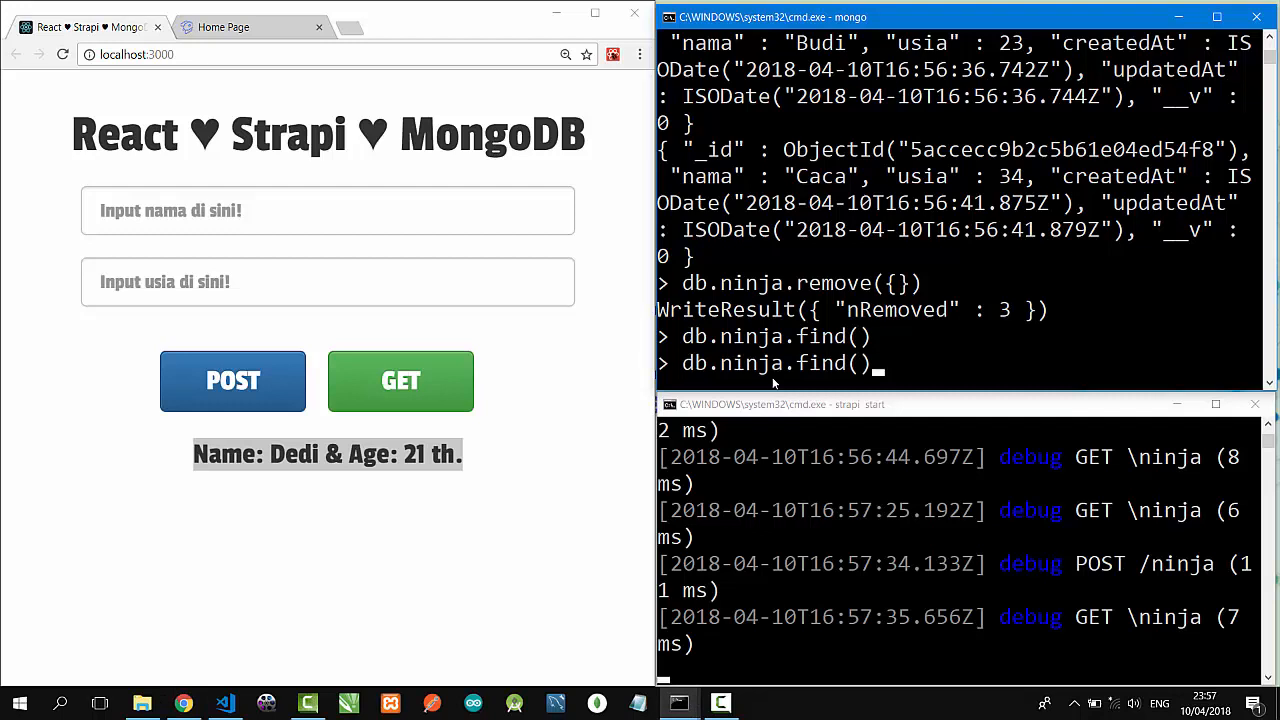